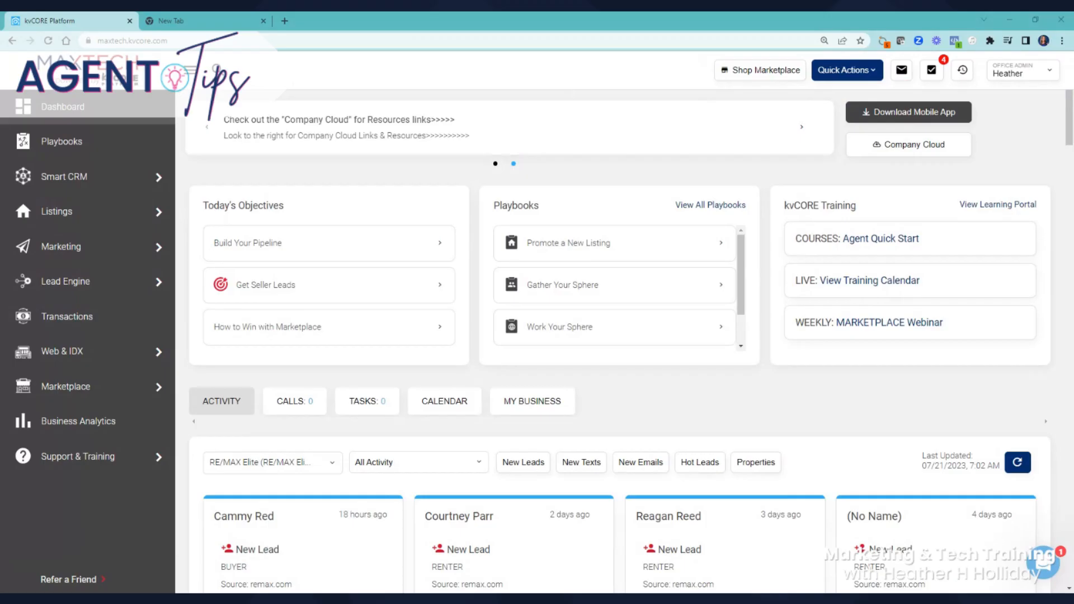
pyautogui.moveTo(647, 414)
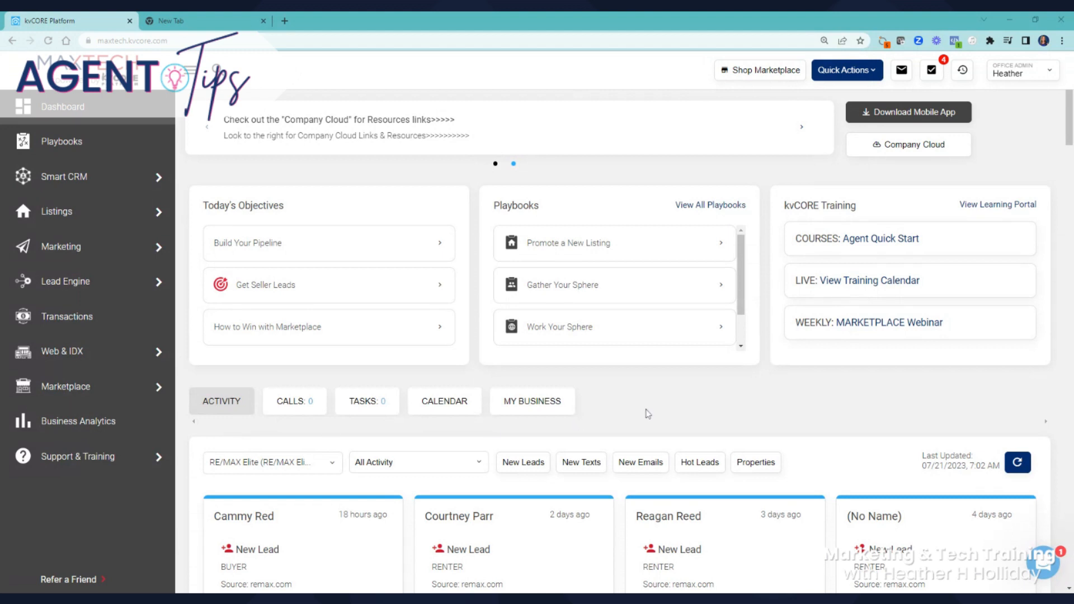
pyautogui.moveTo(647, 414)
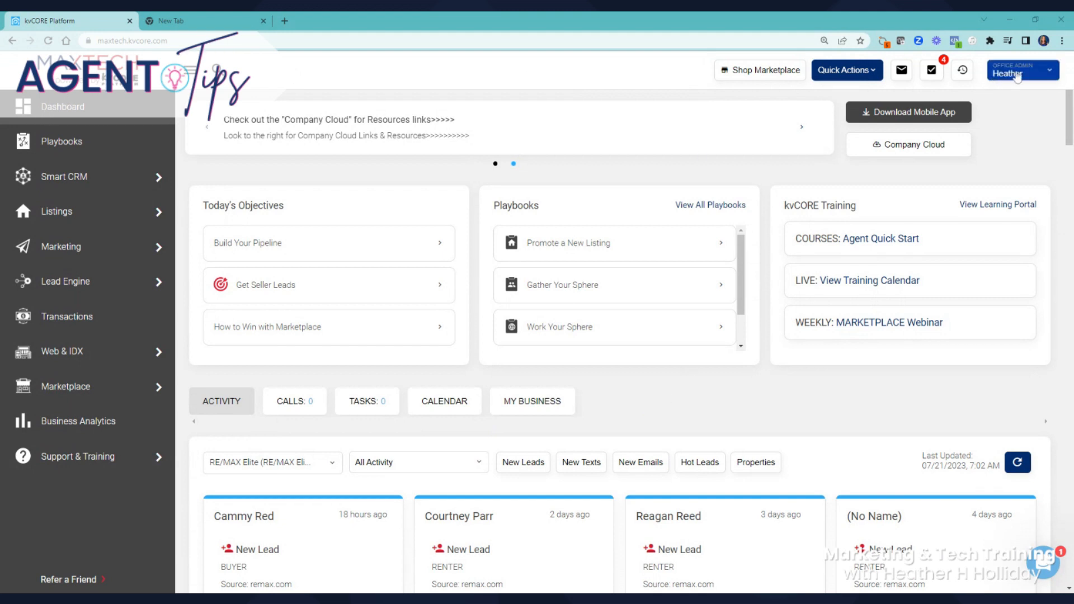
# - Open the agent's own profile in edit mode and scroll down to the From Email field
pyautogui.click(1020, 70)
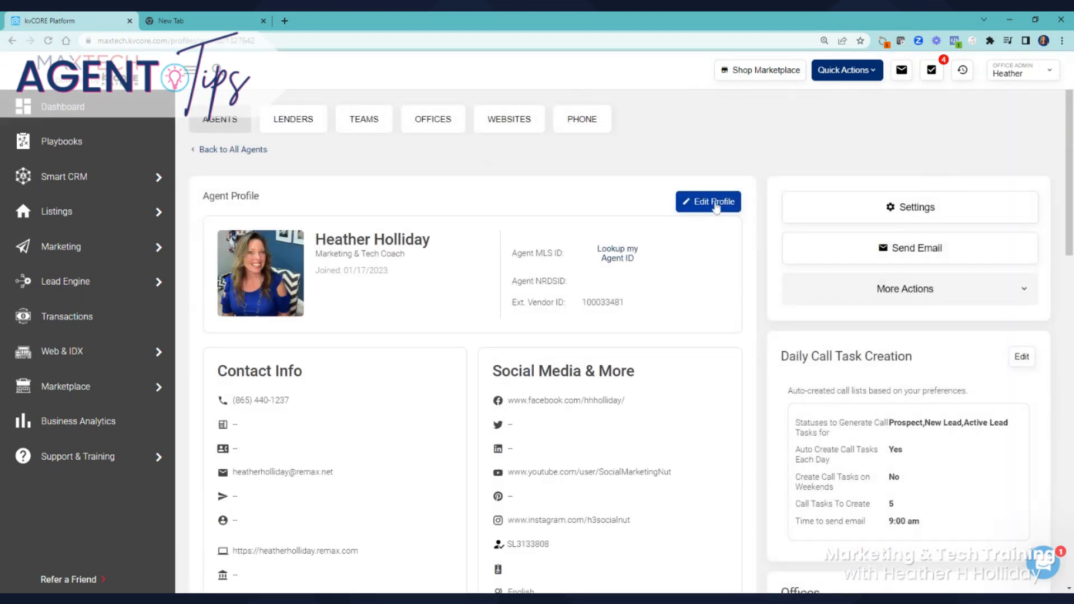
pyautogui.click(707, 202)
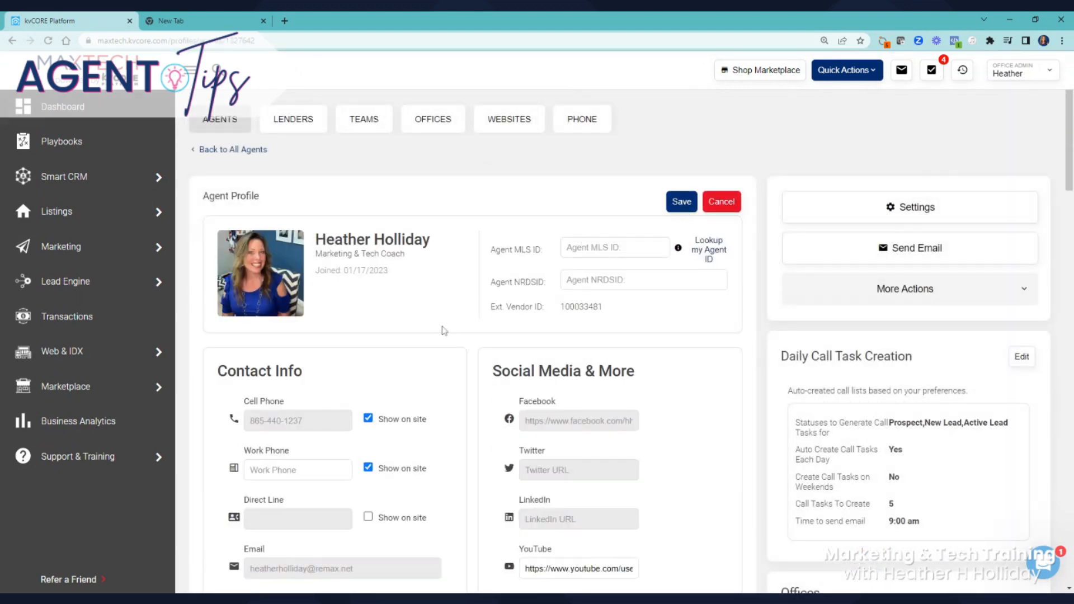
pyautogui.scroll(-3)
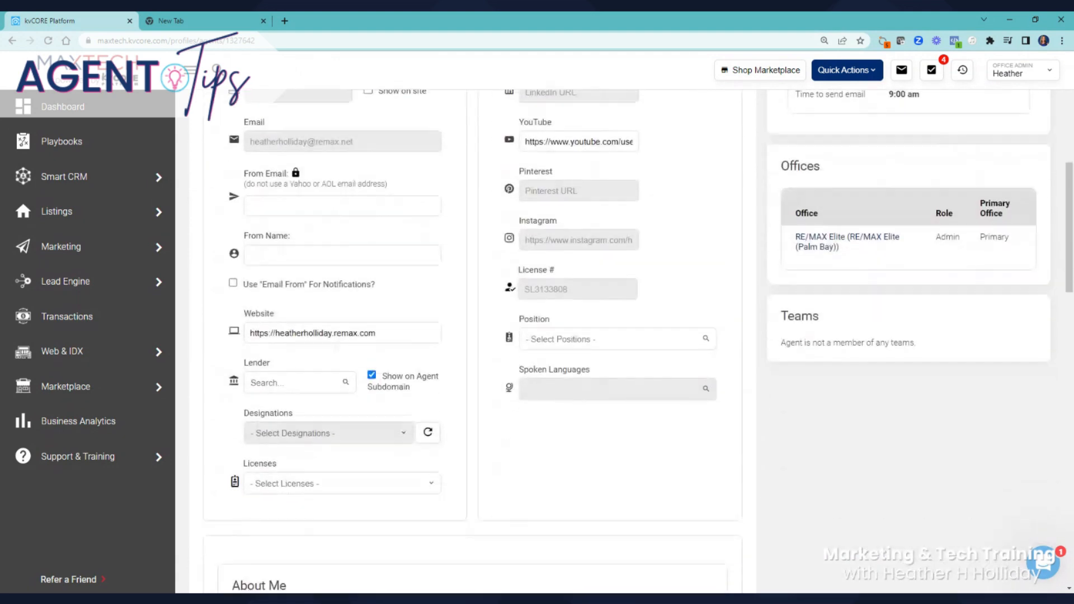
pyautogui.scroll(-3)
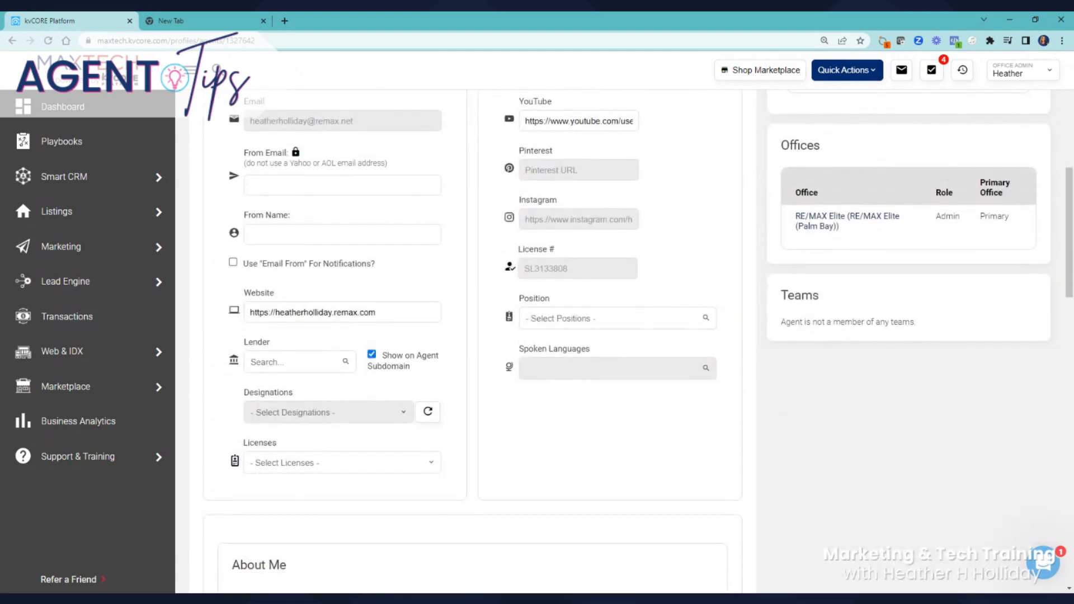
pyautogui.click(342, 185)
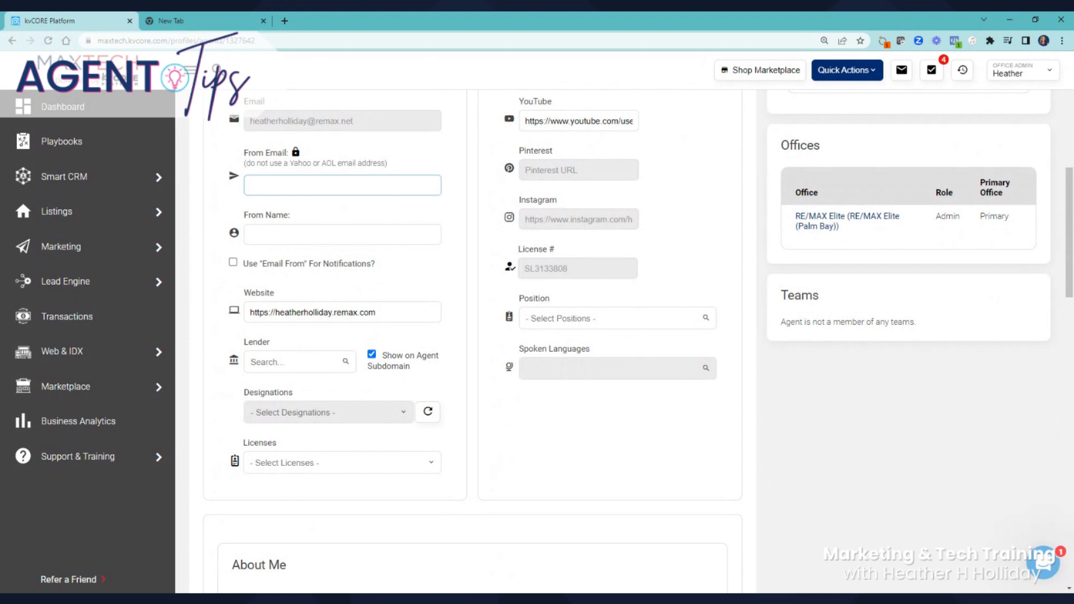
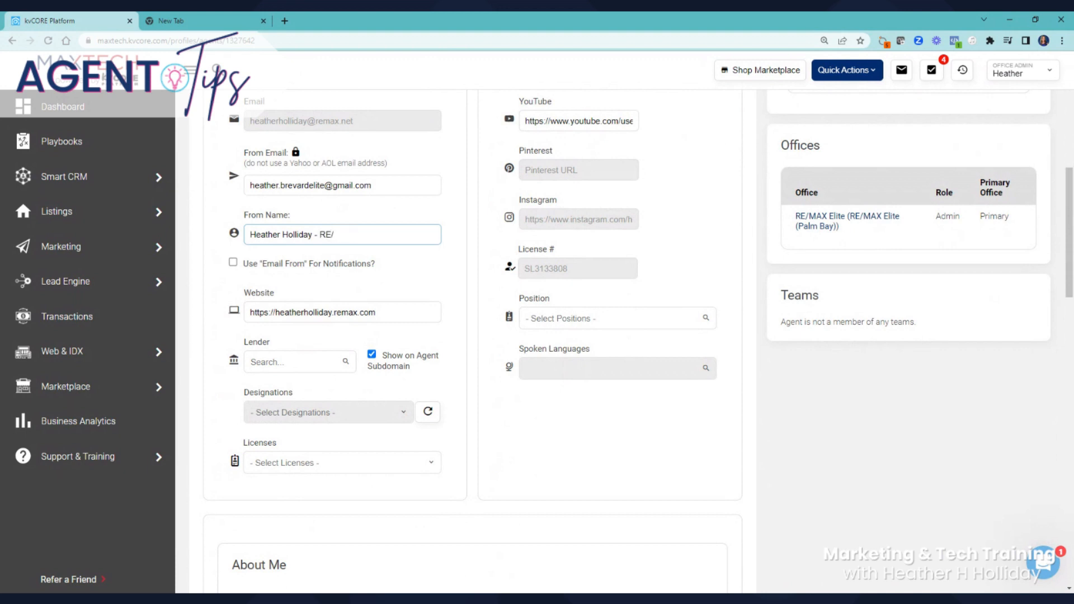
pyautogui.write('MAX Elite')
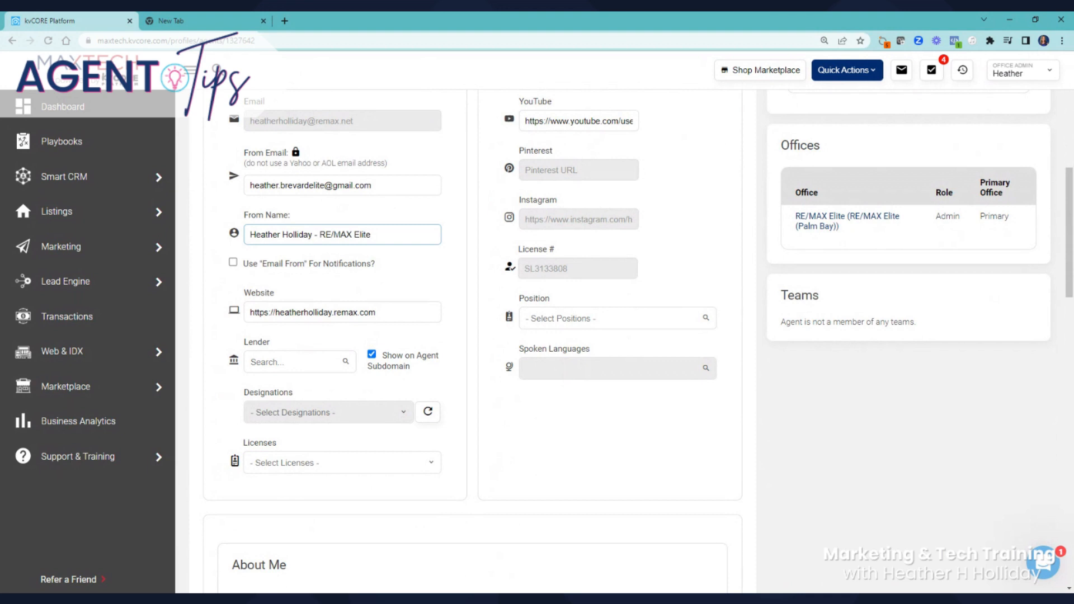
# - Tick 'Use Email From For Notifications' in the profile form
pyautogui.click(232, 263)
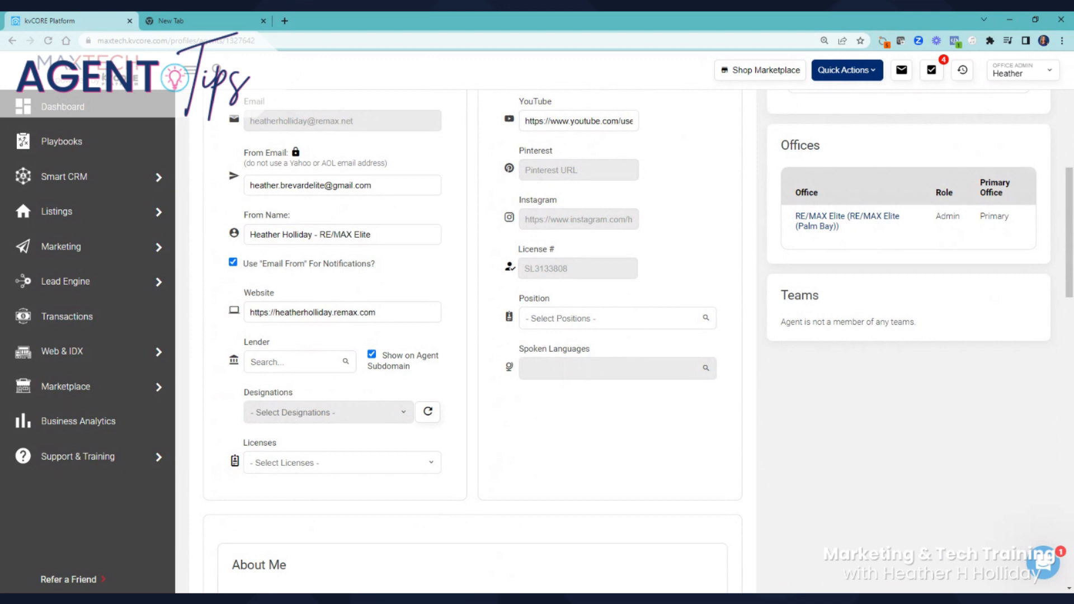
pyautogui.moveTo(422, 211)
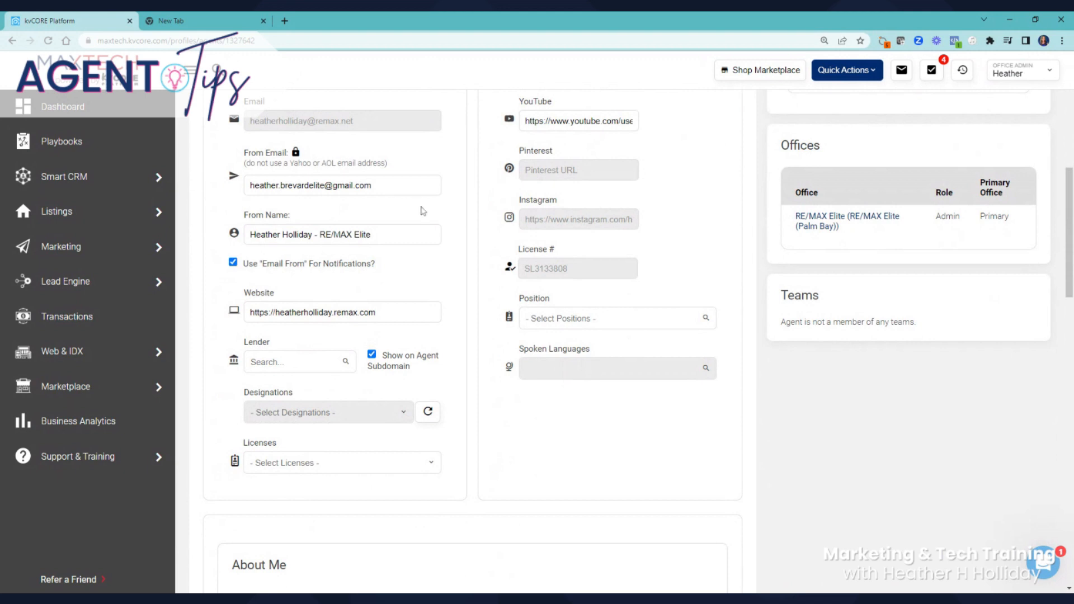
pyautogui.moveTo(316, 208)
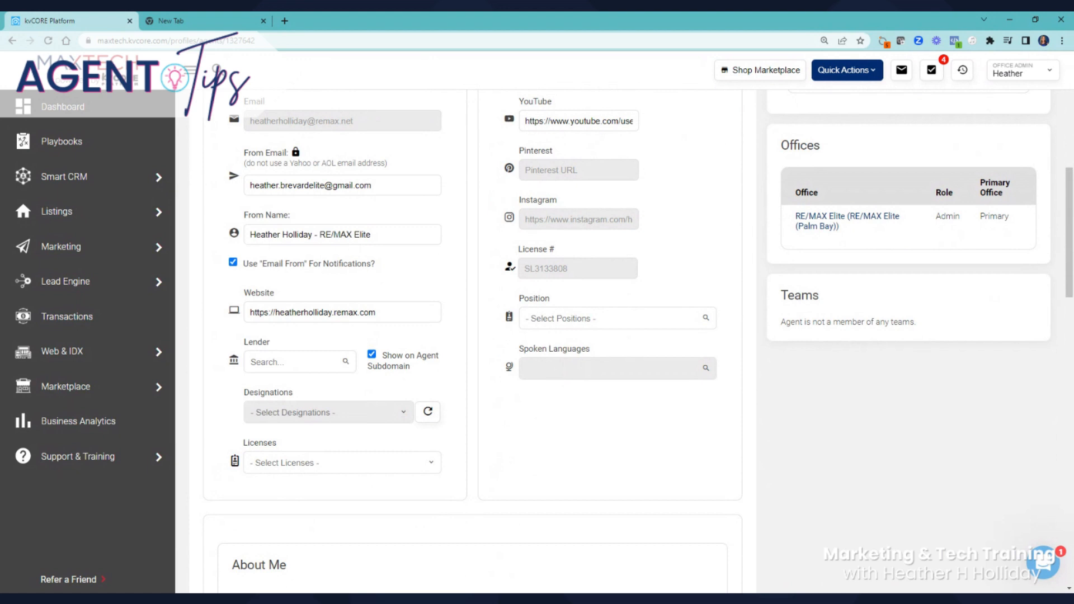
pyautogui.moveTo(303, 174)
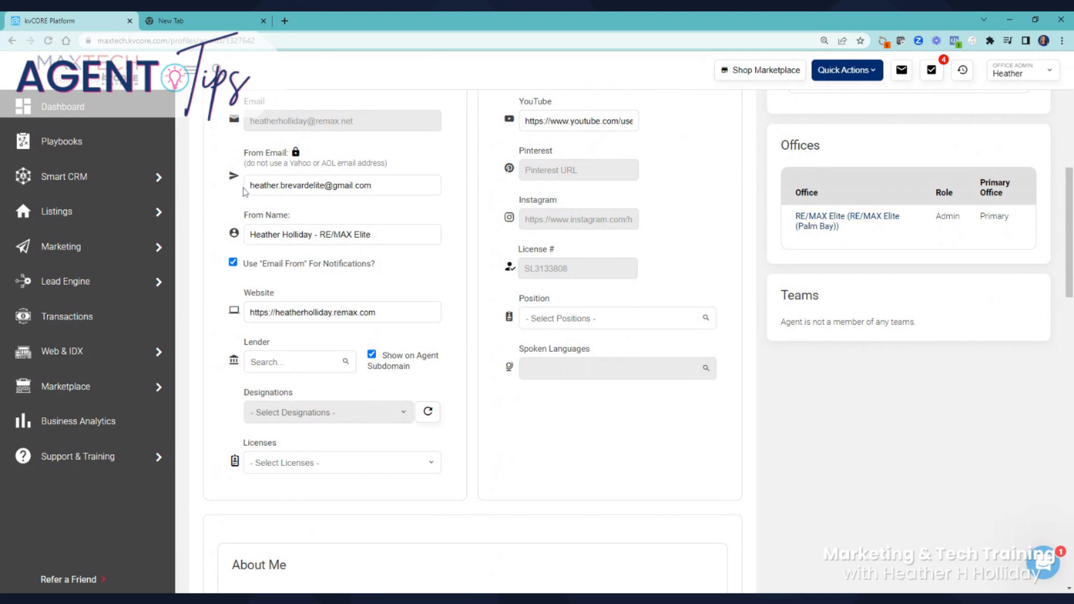
pyautogui.moveTo(290, 205)
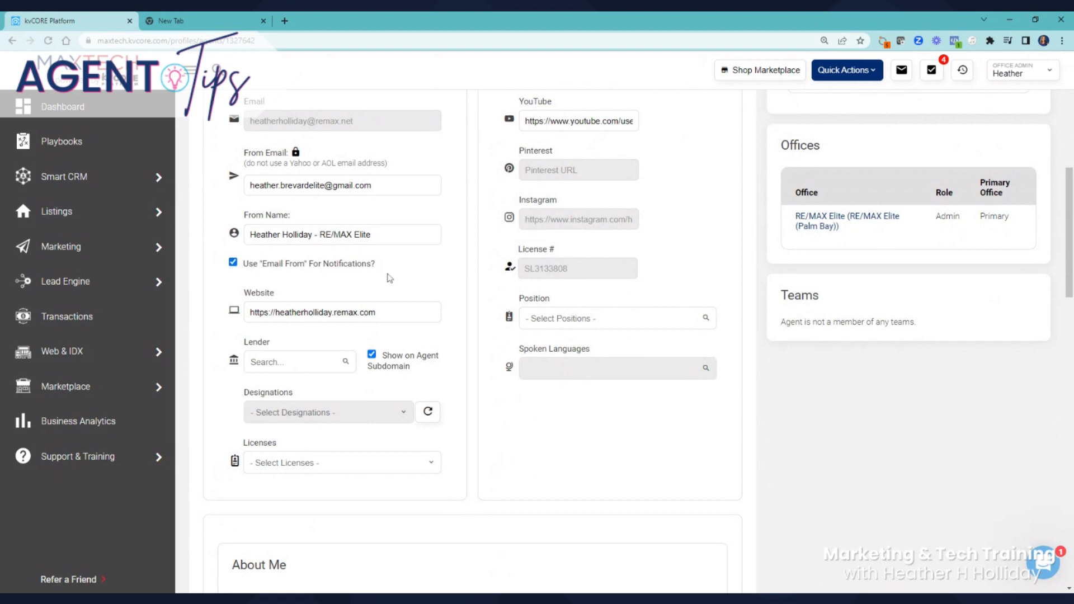
pyautogui.moveTo(388, 278)
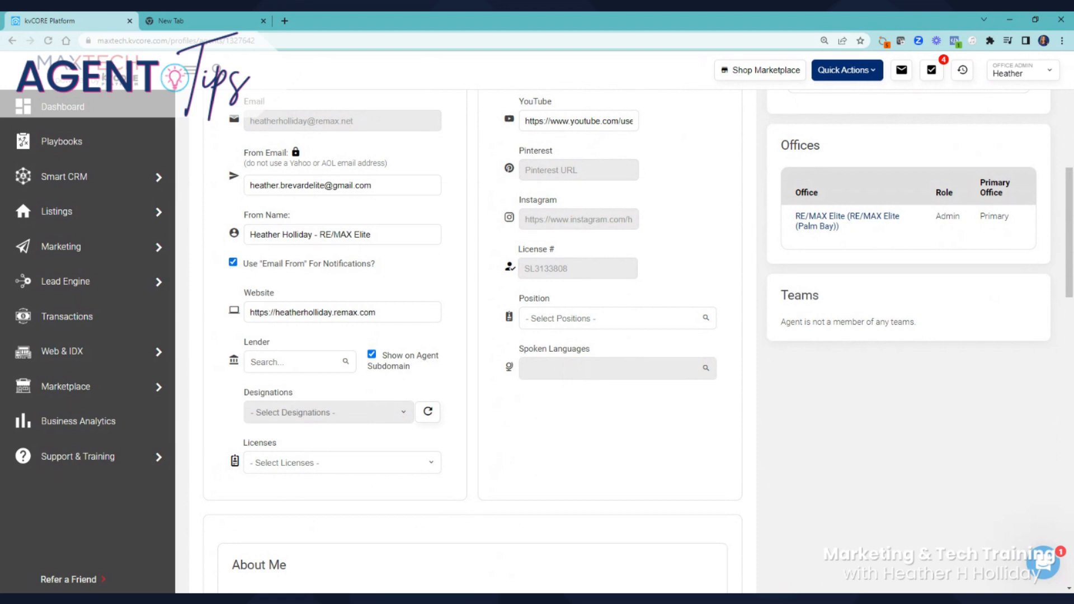
# - Save the agent profile with the new From Email and From Name
pyautogui.scroll(3)
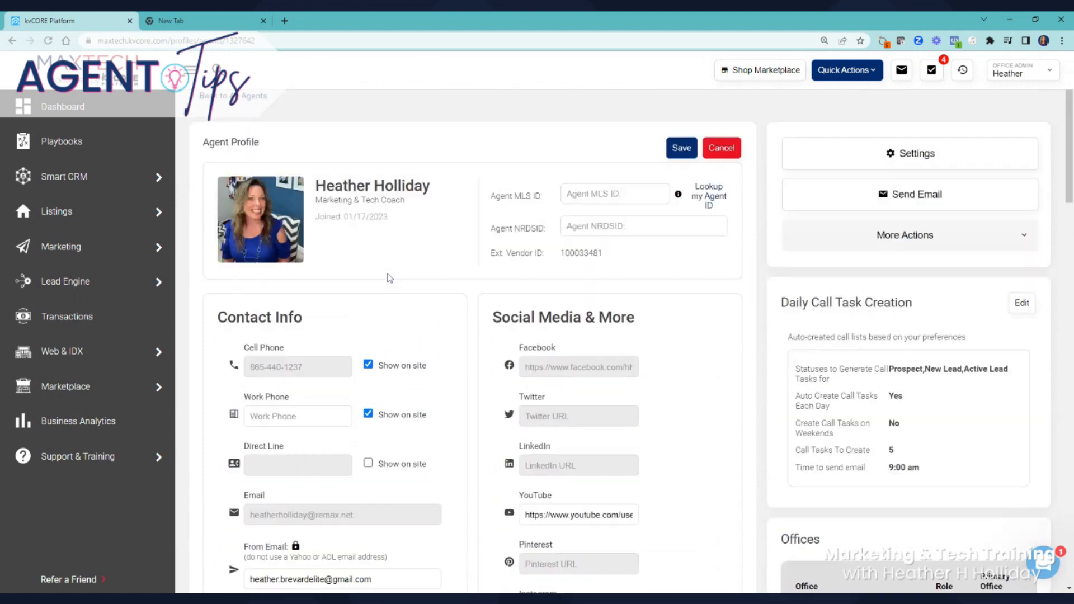
pyautogui.click(680, 148)
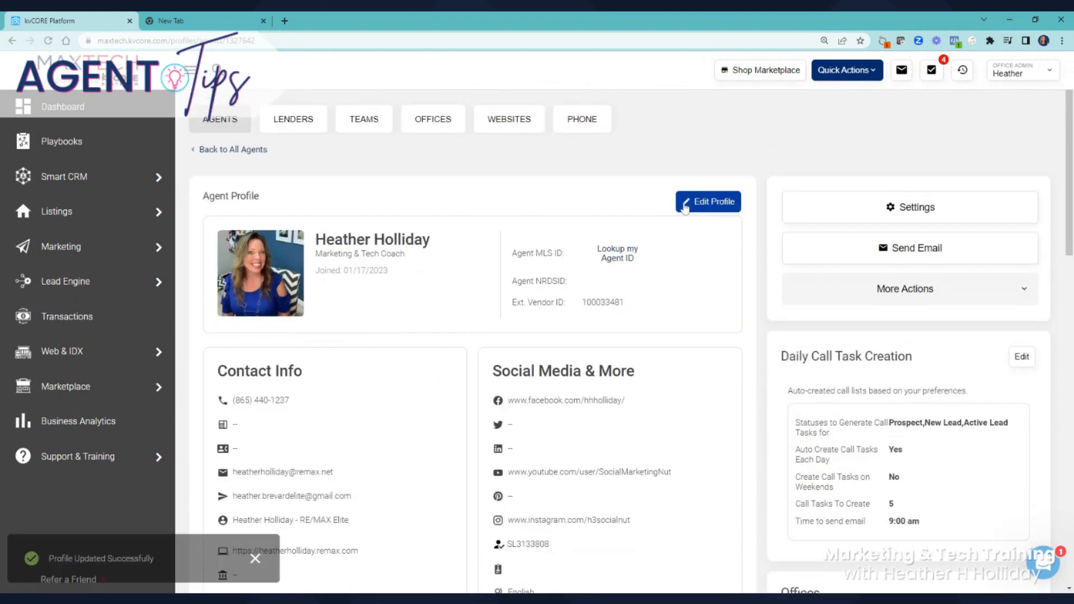
pyautogui.moveTo(444, 235)
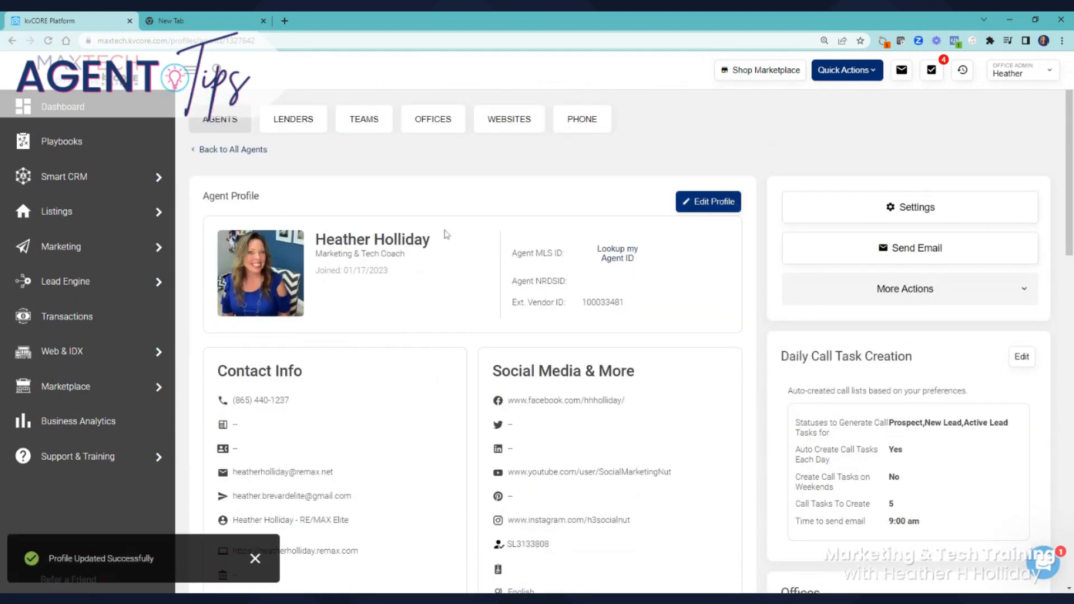
pyautogui.moveTo(231, 26)
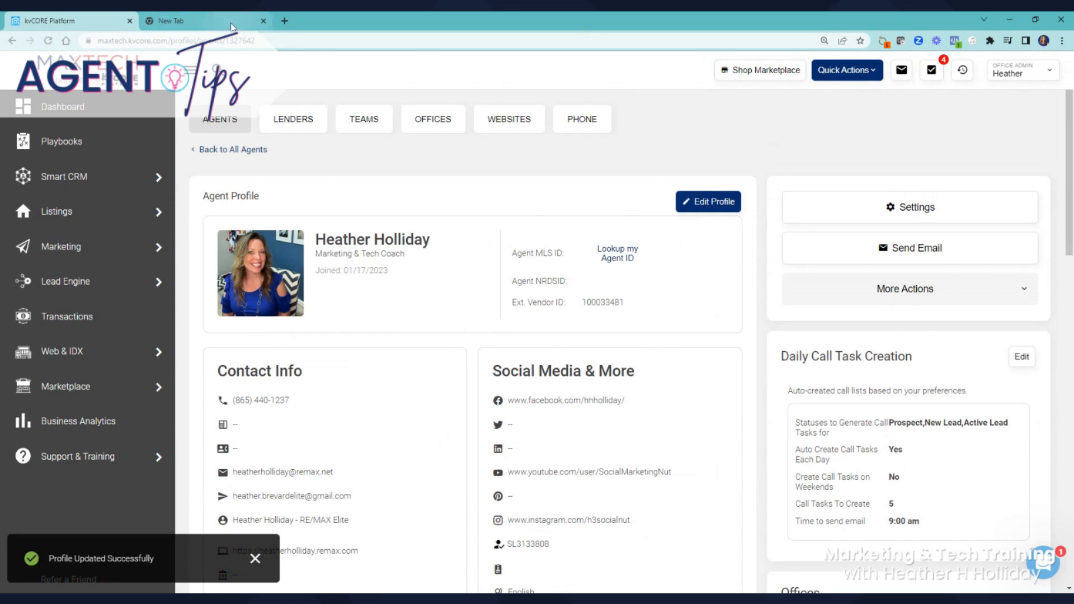
# - In the new tab, delete 'godaddy' from the Google query so it reads 'Add SPF in'
pyautogui.click(202, 21)
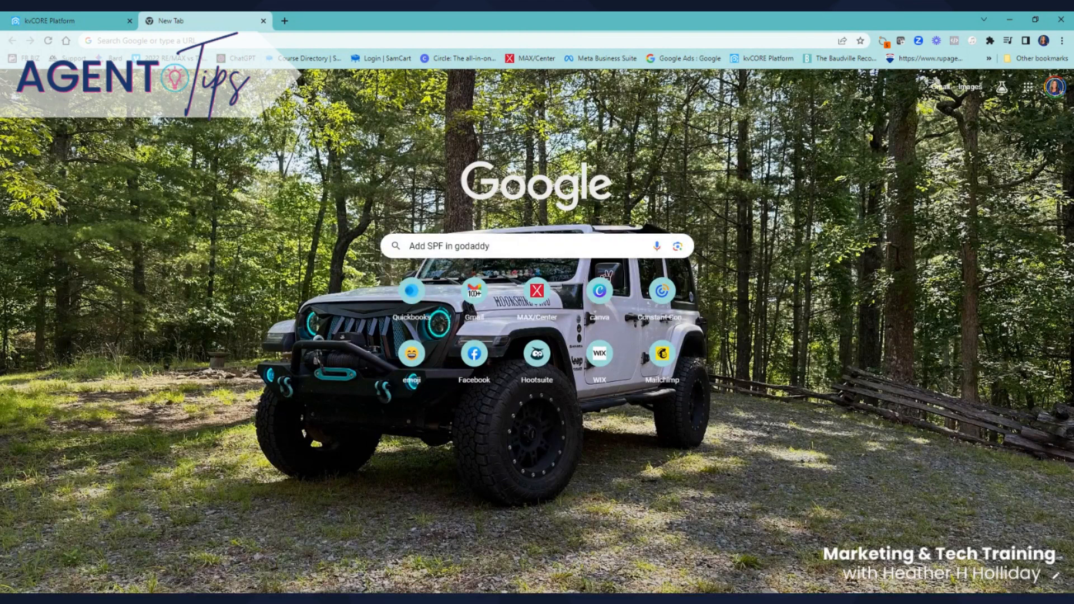
pyautogui.doubleClick(435, 246)
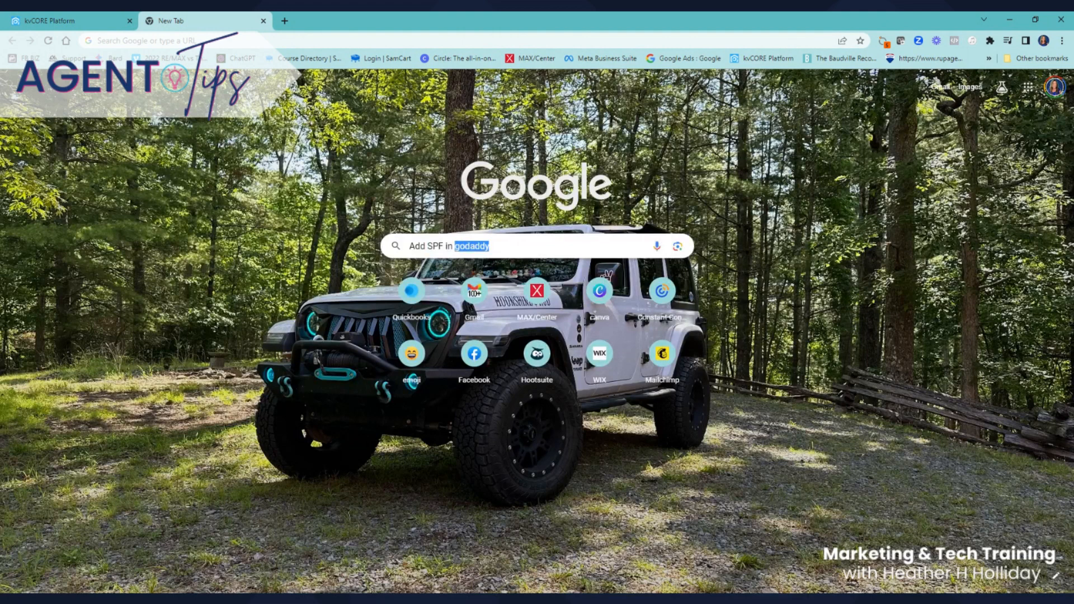
pyautogui.press('Backspace')
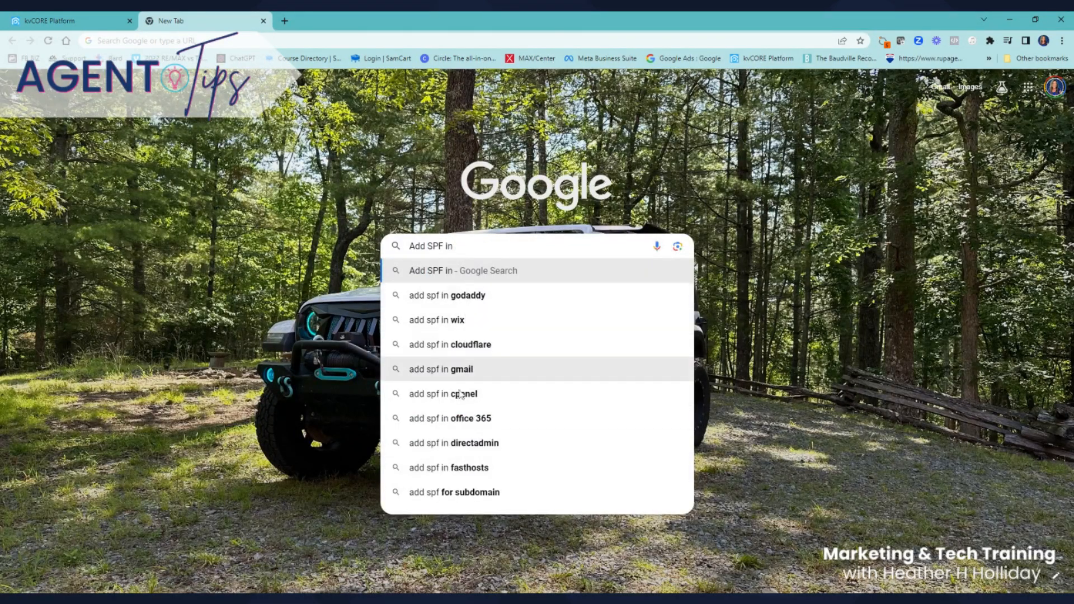
pyautogui.moveTo(471, 295)
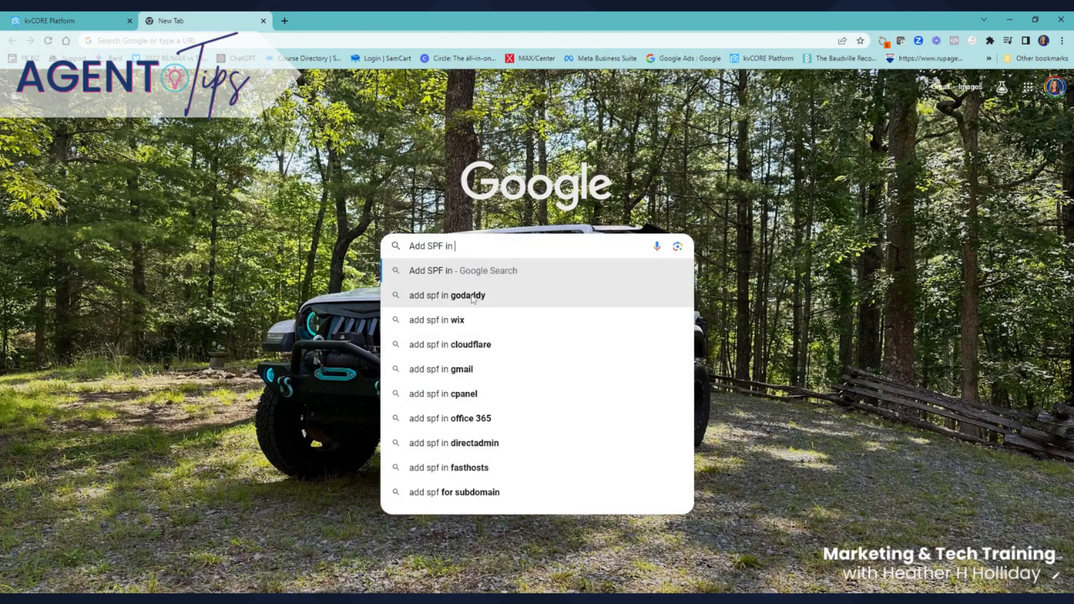
# - Open GoDaddy Help's 'Add an SPF record' article, then return to the kvCORE profile
pyautogui.click(446, 296)
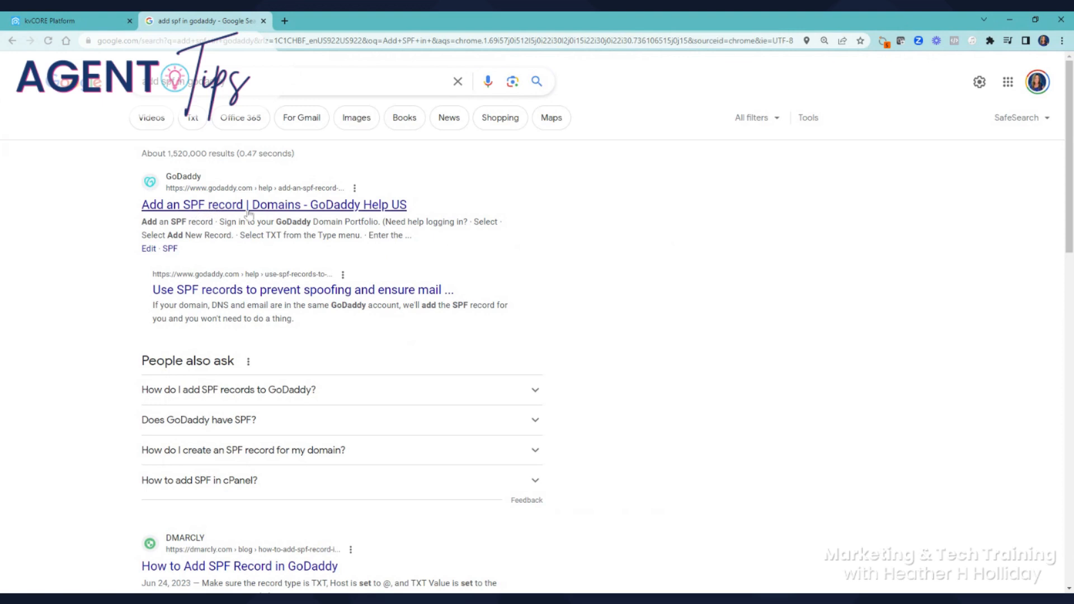
pyautogui.click(273, 204)
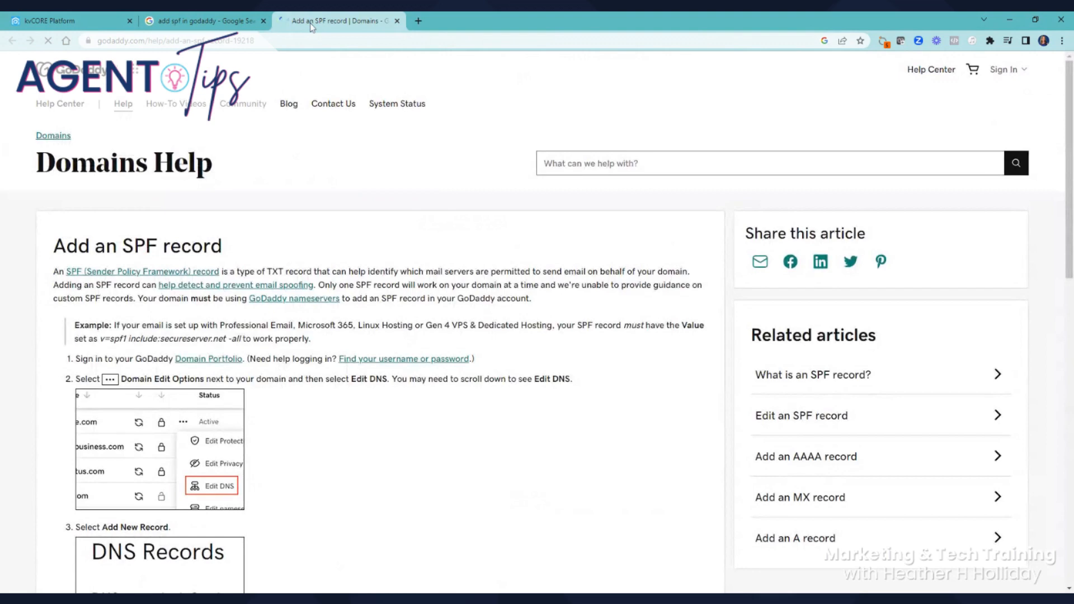
pyautogui.scroll(-3)
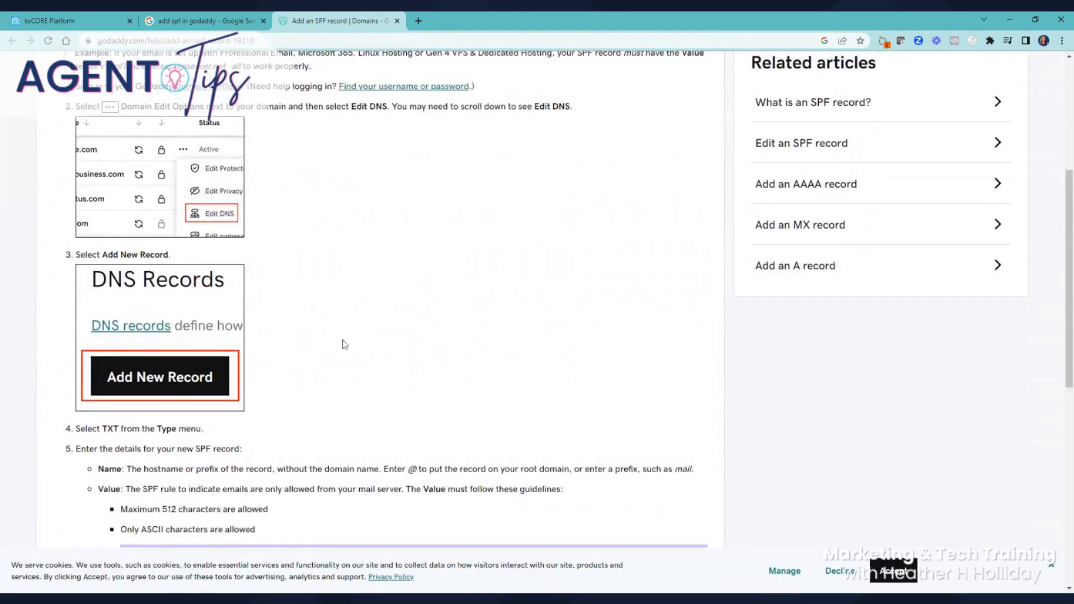
pyautogui.scroll(3)
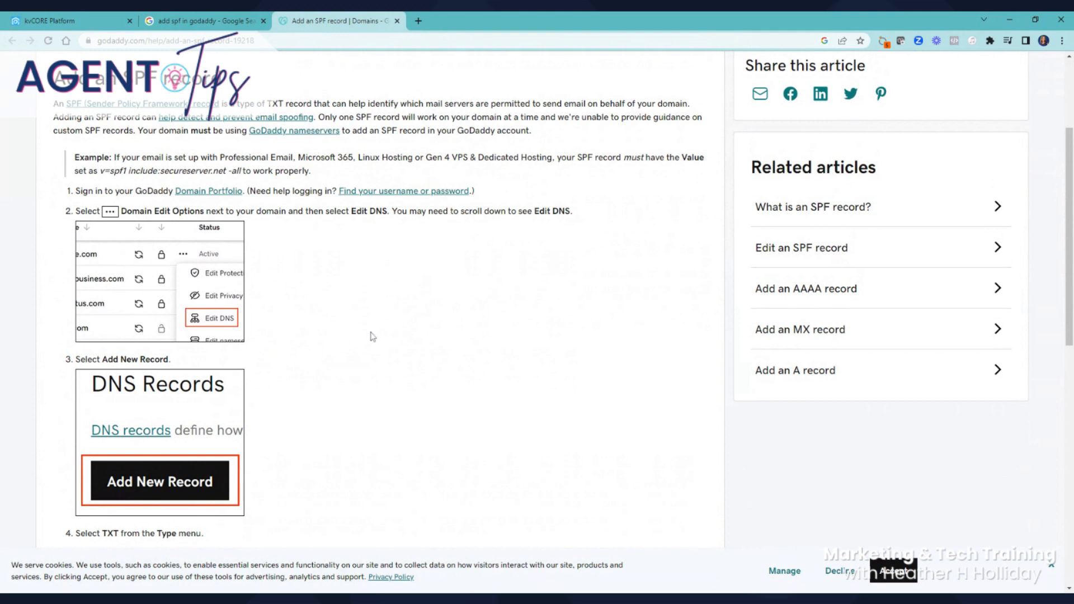
pyautogui.moveTo(371, 336)
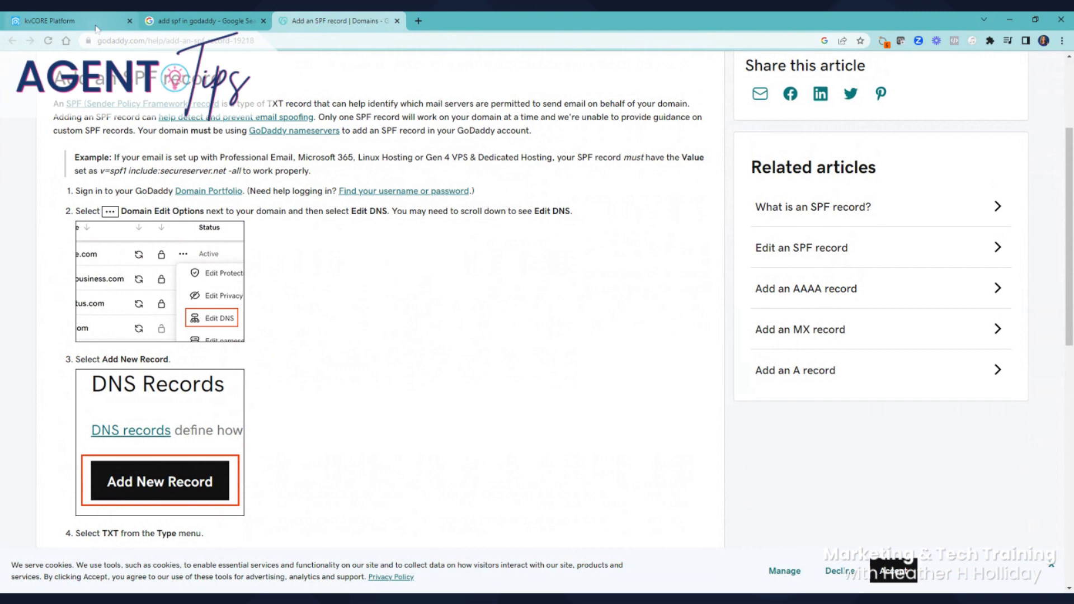
pyautogui.click(61, 21)
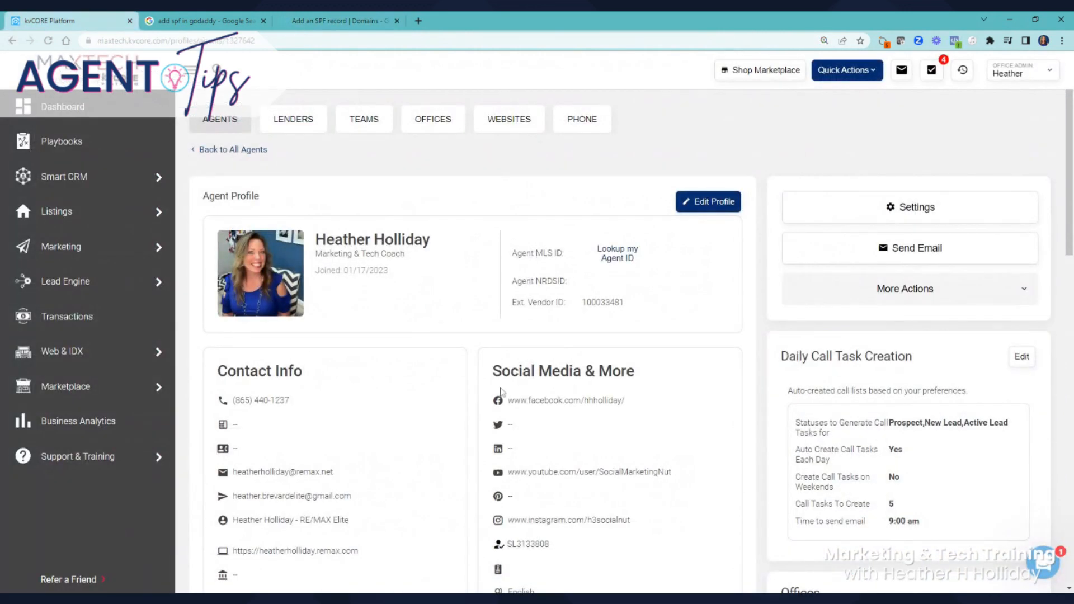
pyautogui.scroll(-3)
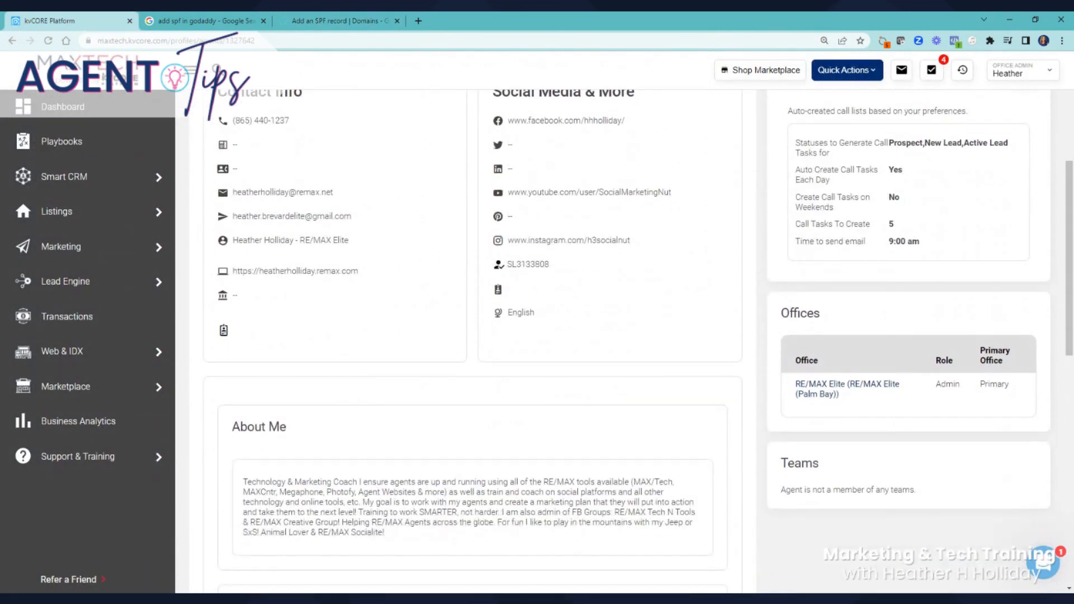